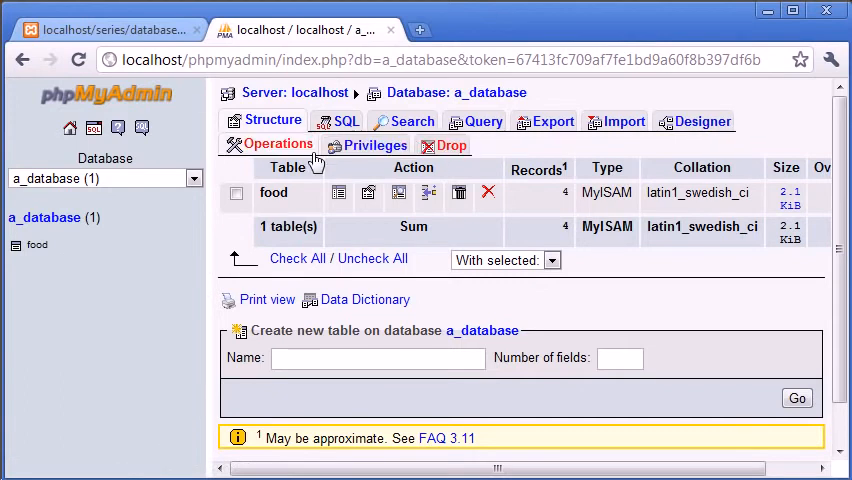
Step: Create a new table named hits_count with 1 field in a_database
click(377, 358)
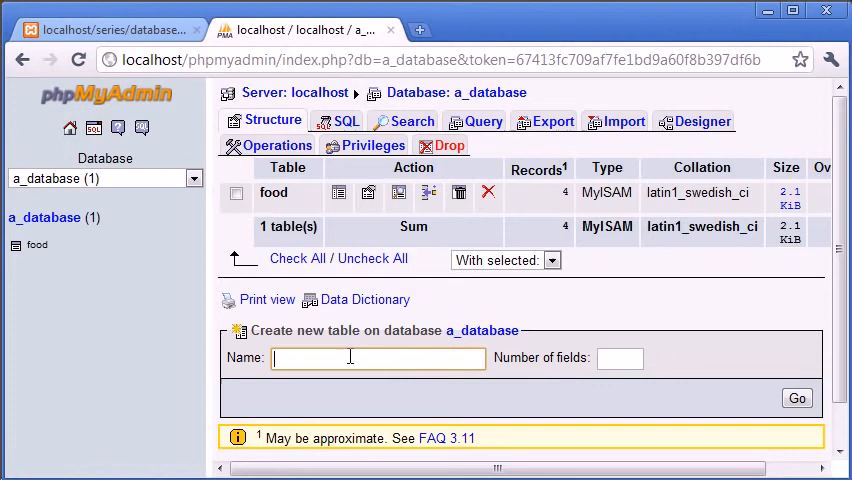
text(hits)
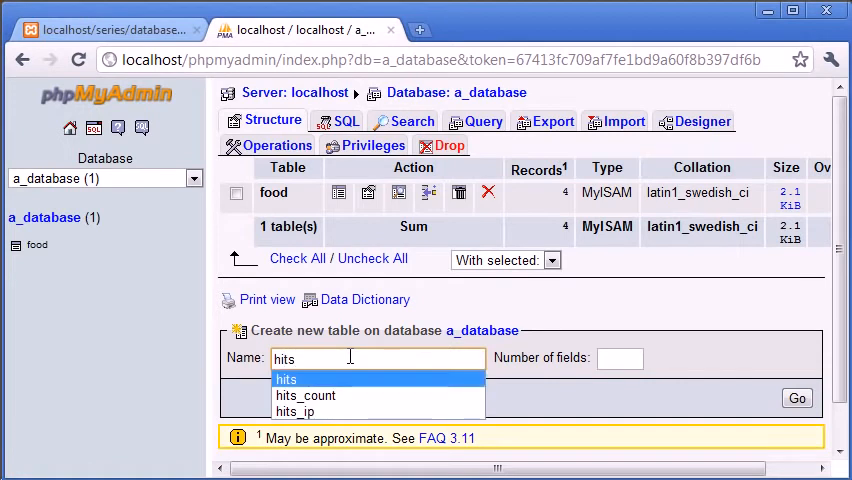
click(305, 395)
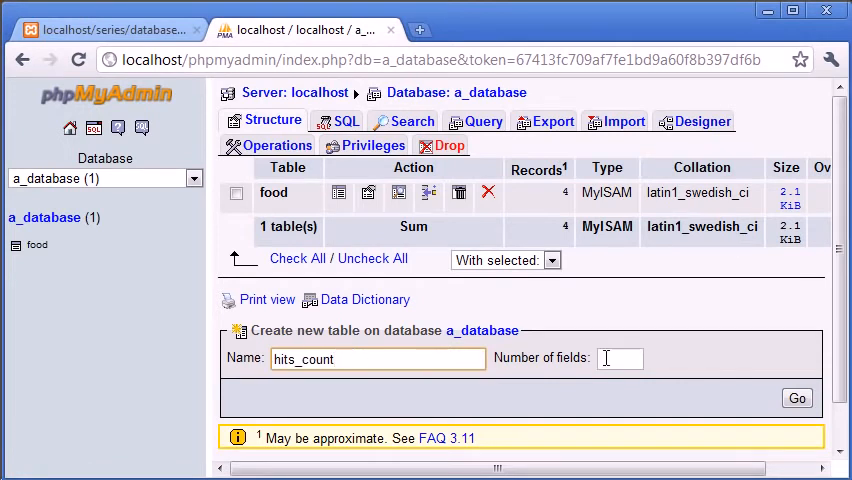
text(1)
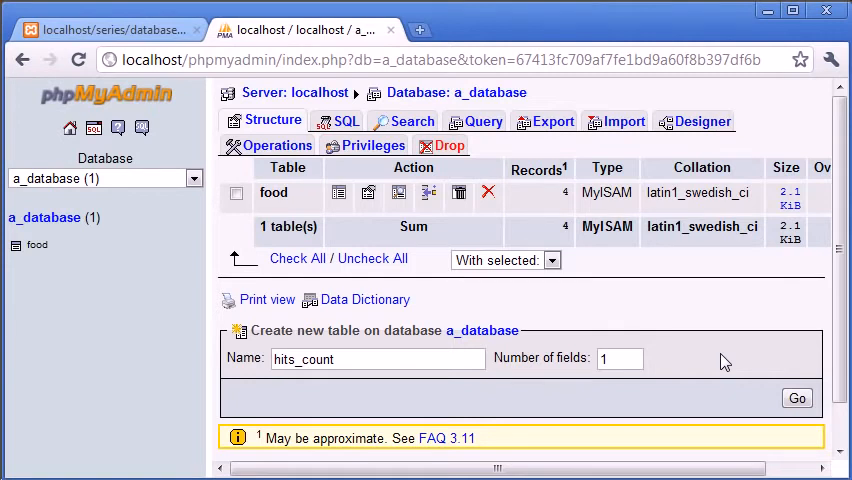
click(797, 397)
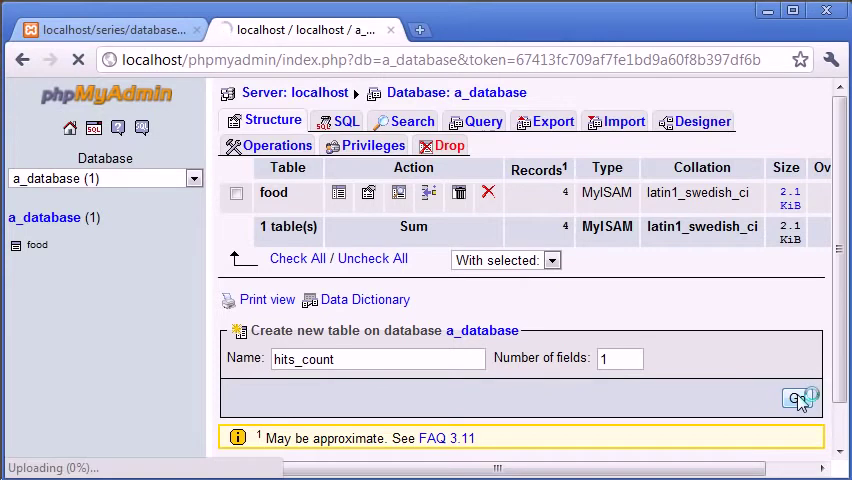
Step: Name the field 'count' as an INT primary key and save hits_count
click(795, 399)
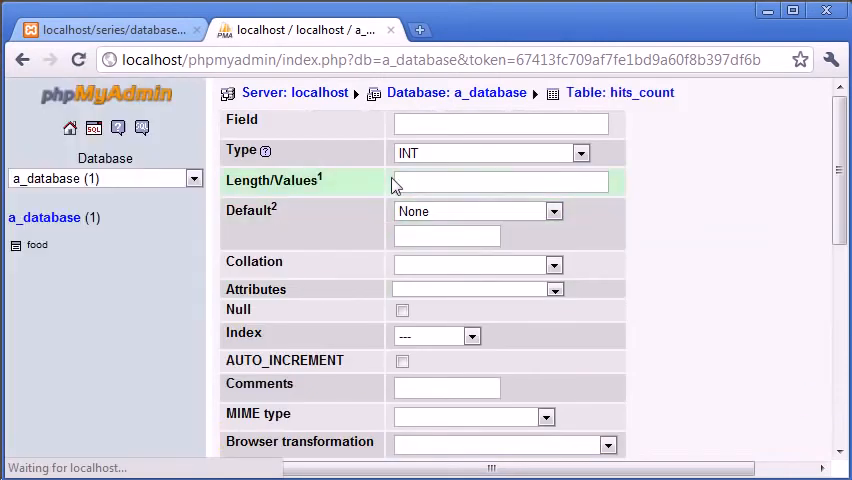
text(count)
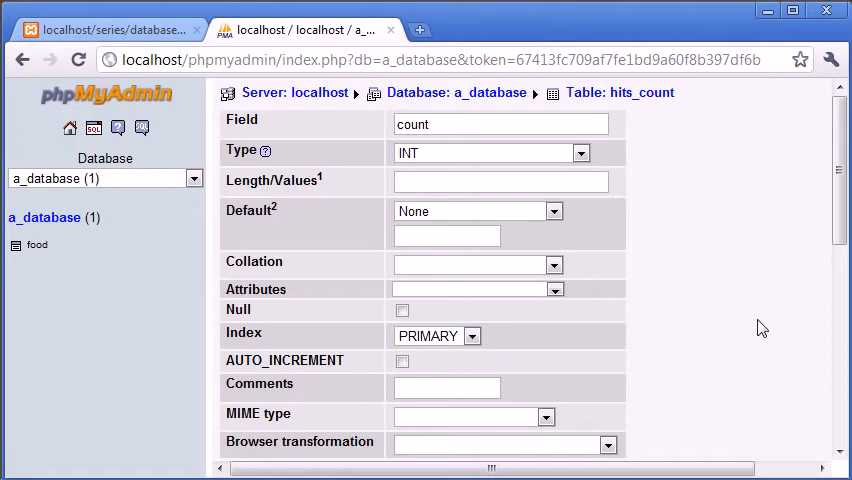
mouse_move(689, 319)
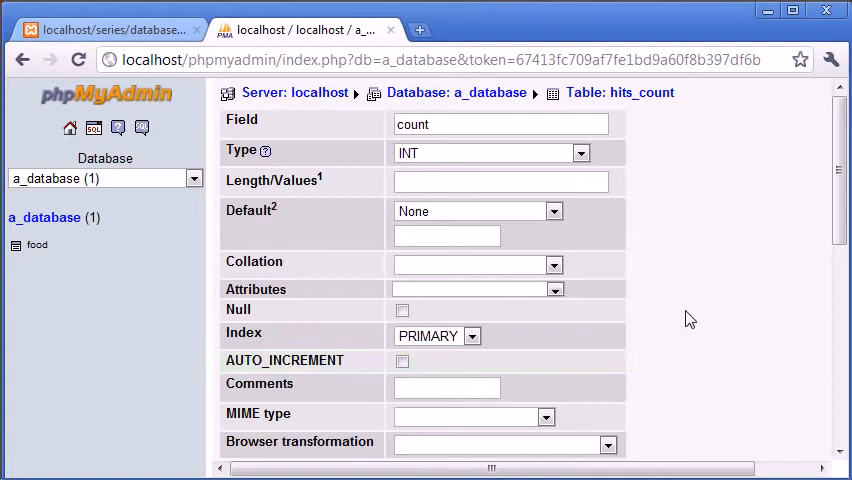
mouse_move(744, 318)
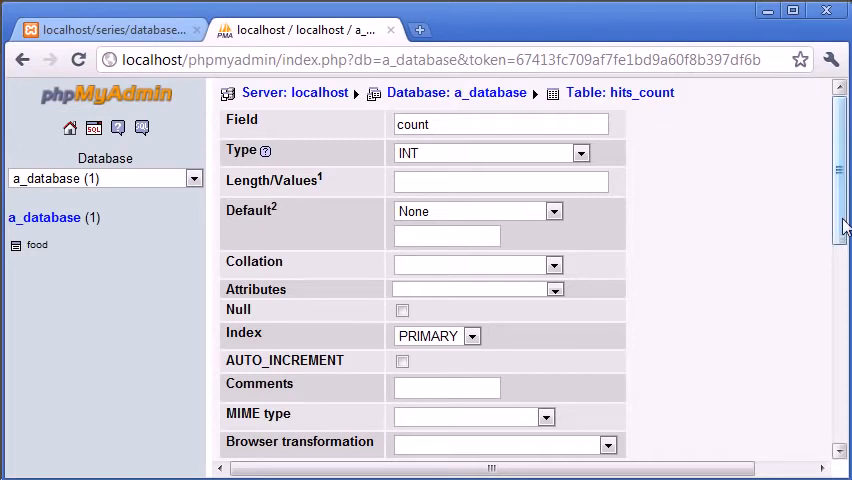
scroll(down, 3)
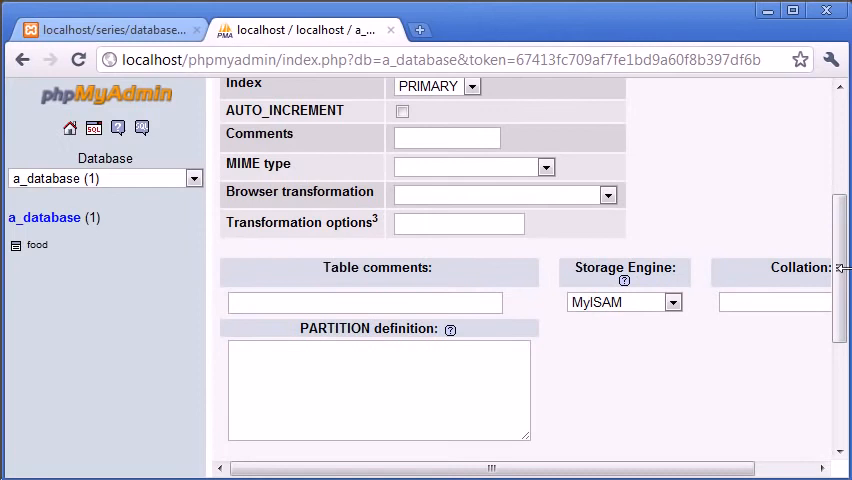
scroll(down, 3)
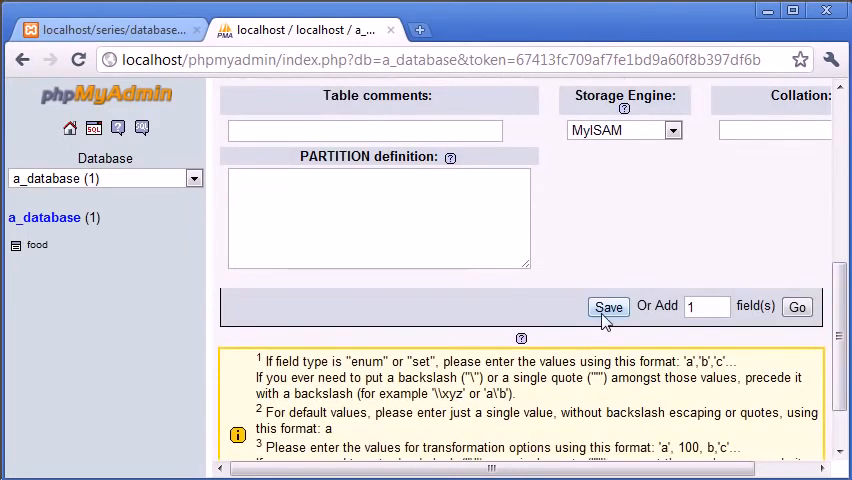
click(608, 307)
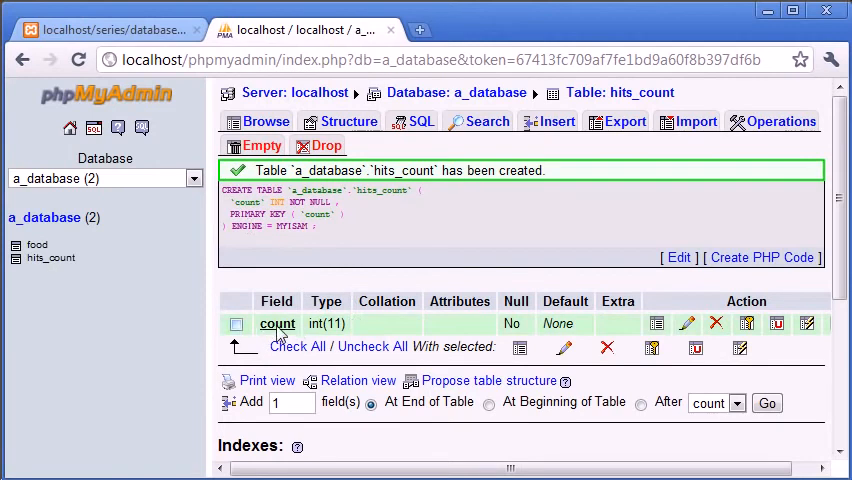
mouse_move(278, 112)
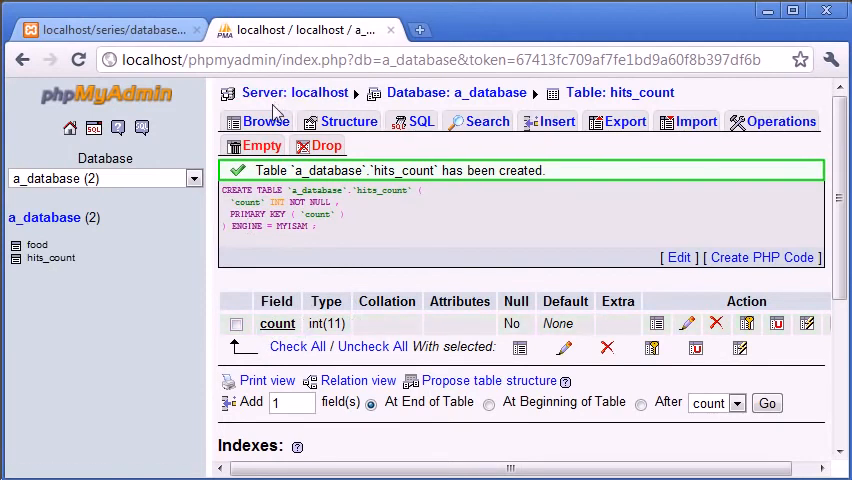
Step: Insert a row with count value 0 into hits_count and browse the table
click(265, 120)
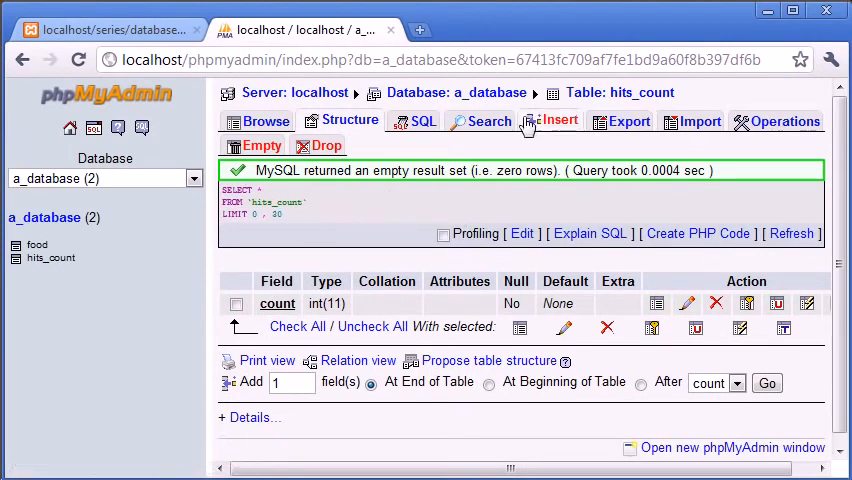
click(557, 120)
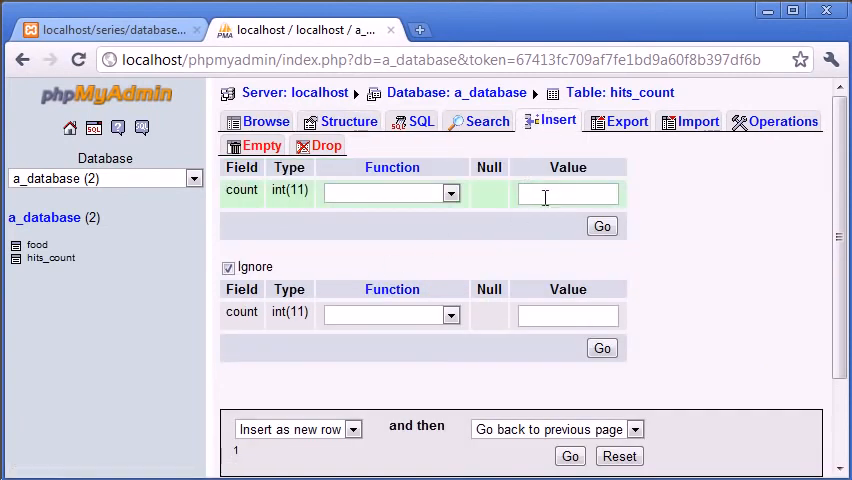
text(0)
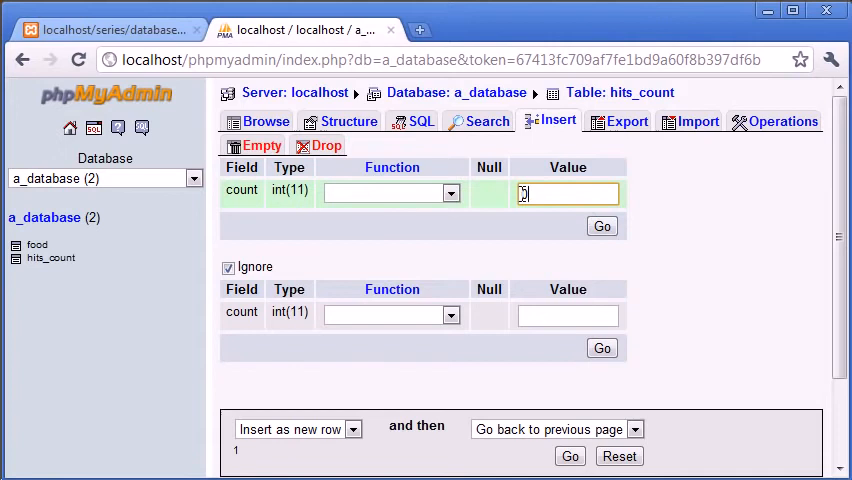
click(266, 121)
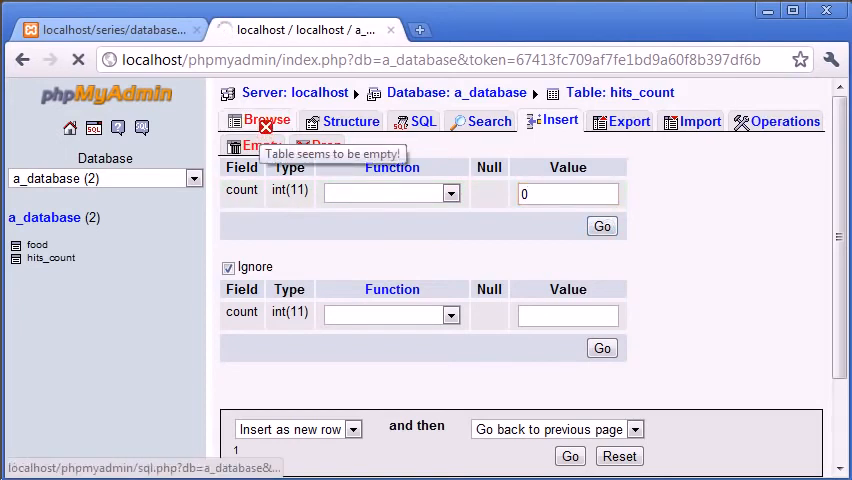
click(266, 121)
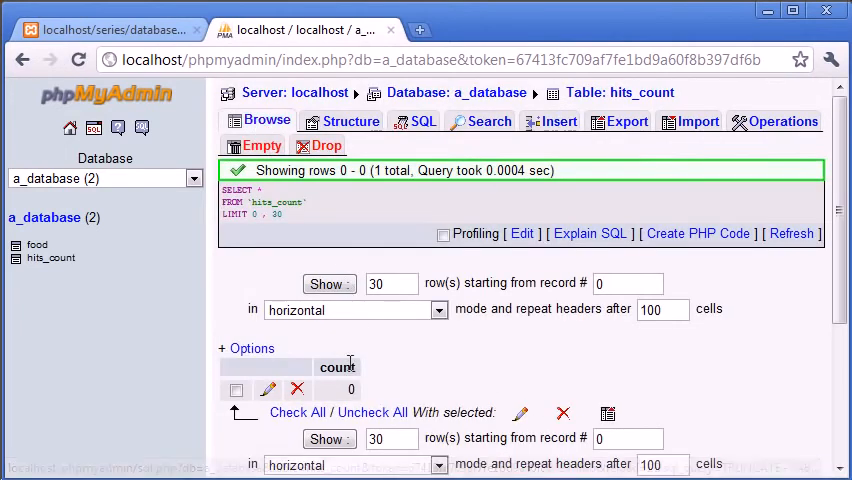
mouse_move(395, 390)
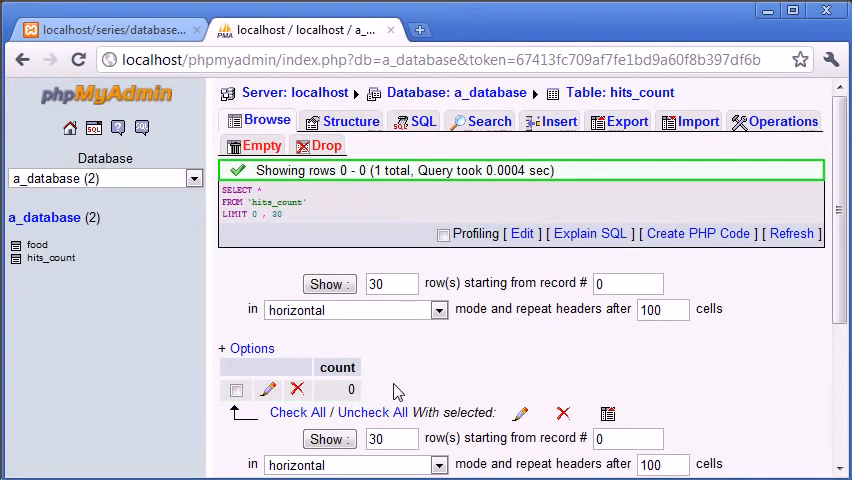
mouse_move(373, 412)
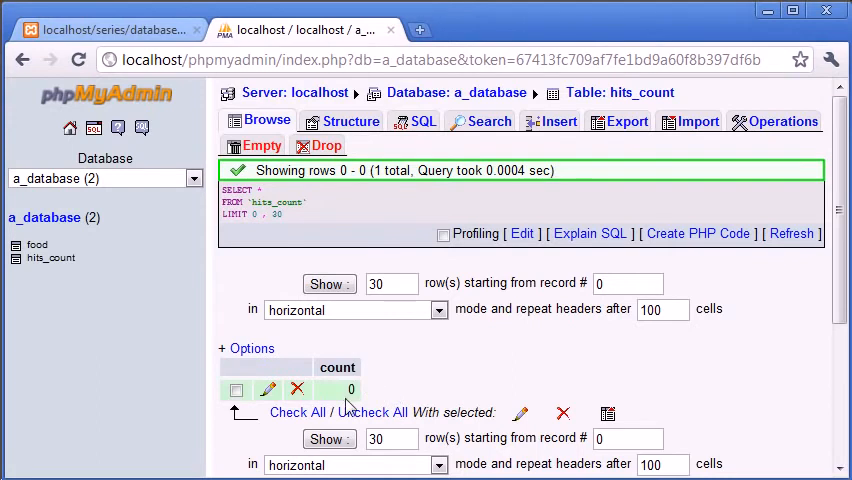
mouse_move(344, 359)
text(h)
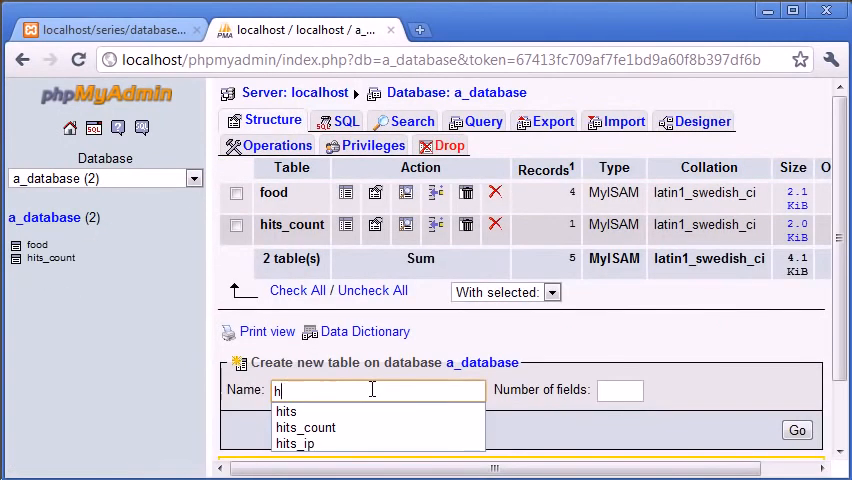
Step: Begin table hits_ip with 1 field named ip of type VARCHAR
click(294, 444)
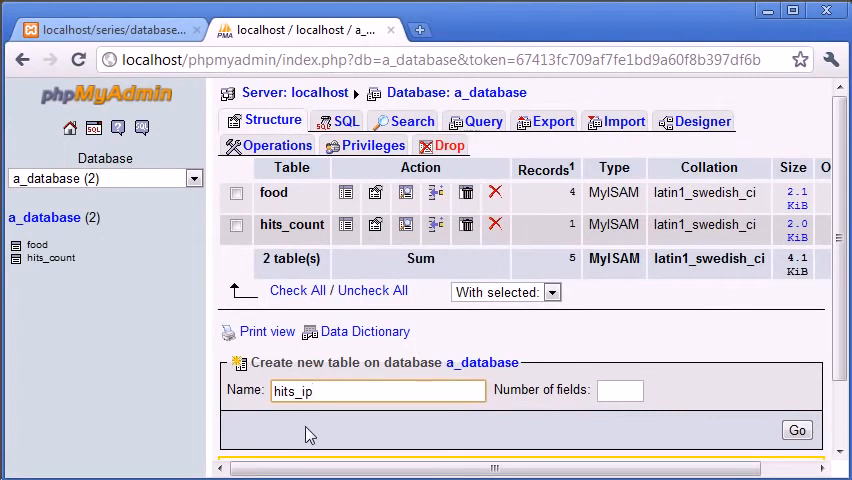
click(620, 390)
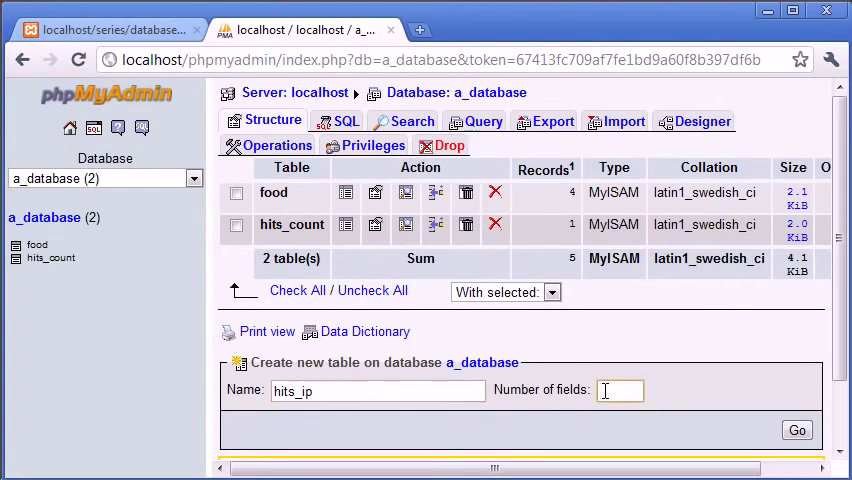
text(1)
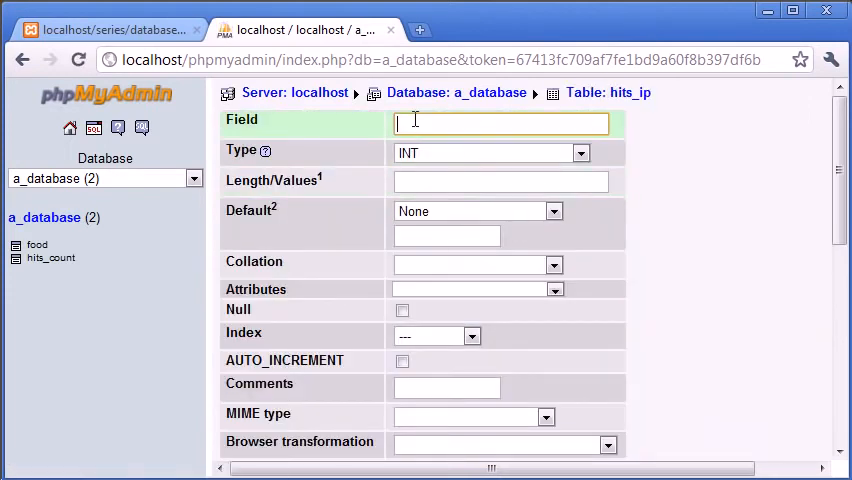
text(ip)
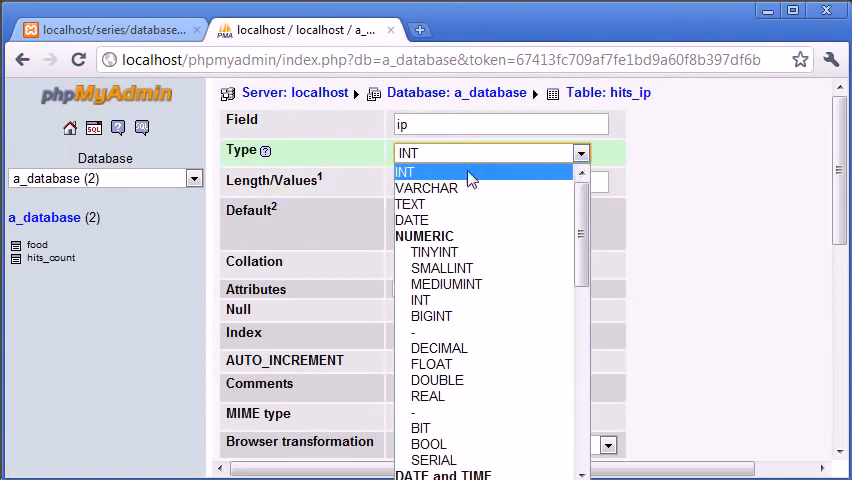
click(427, 188)
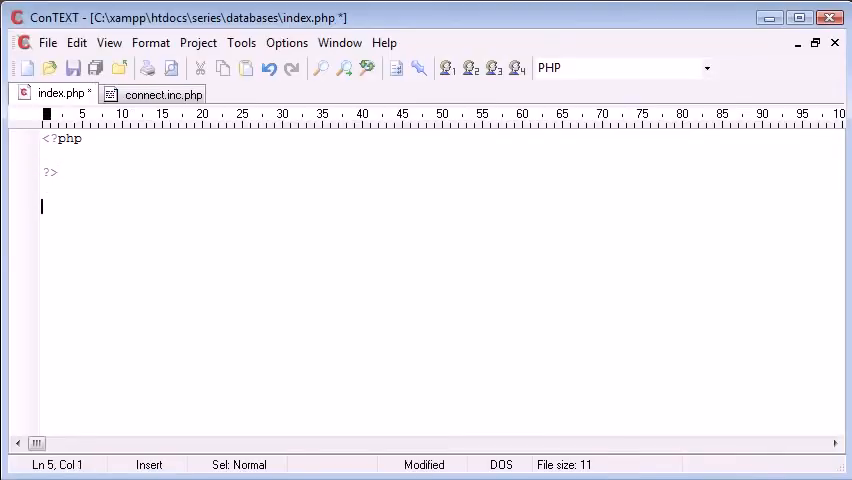
Step: Type the sample address 255.255.255.255 in index.php to count its characters
text(255.255.255.255)
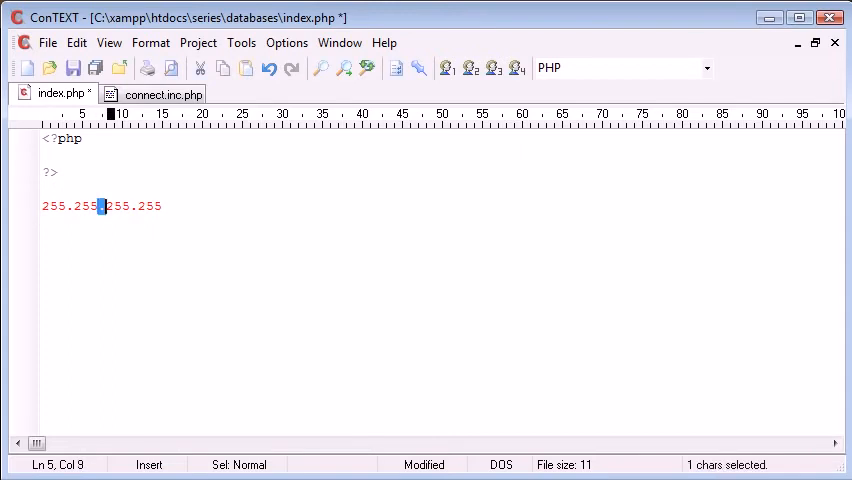
key(Delete)
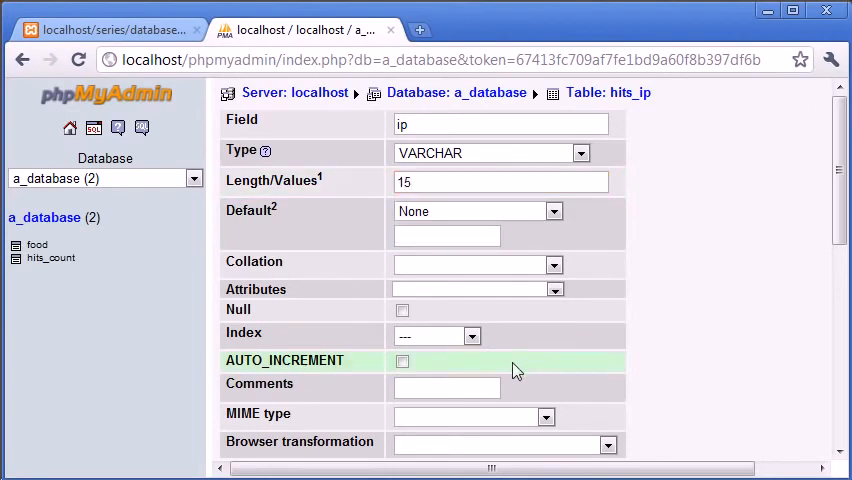
Step: Save the hits_ip table definition with its varchar(15) ip column
scroll(down, 3)
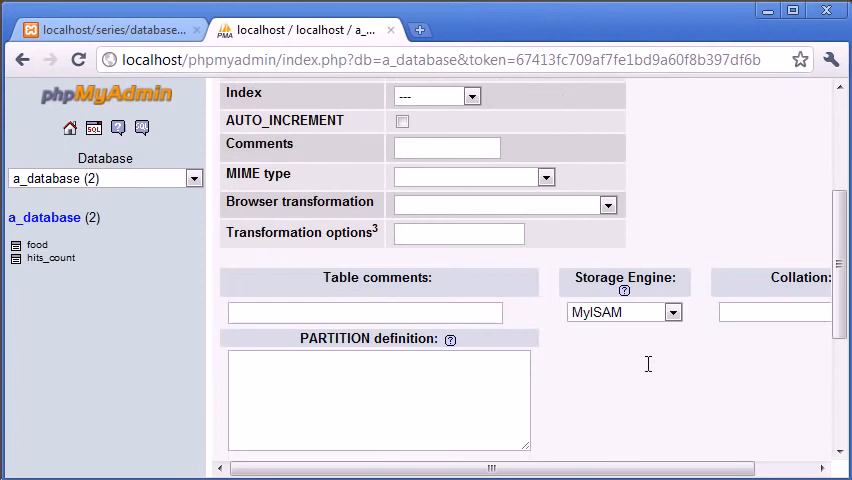
click(608, 368)
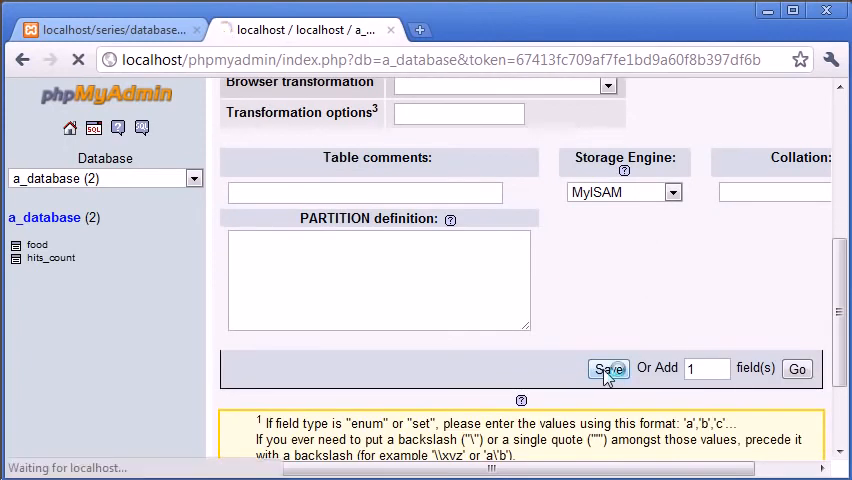
click(608, 368)
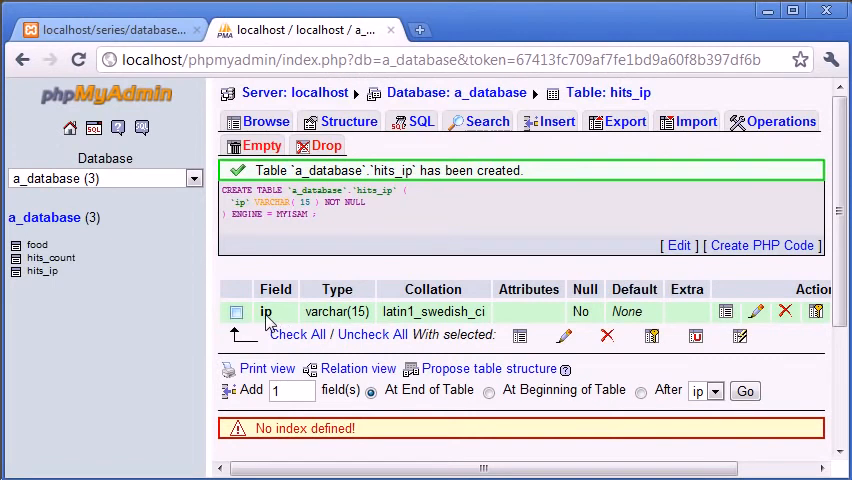
mouse_move(428, 307)
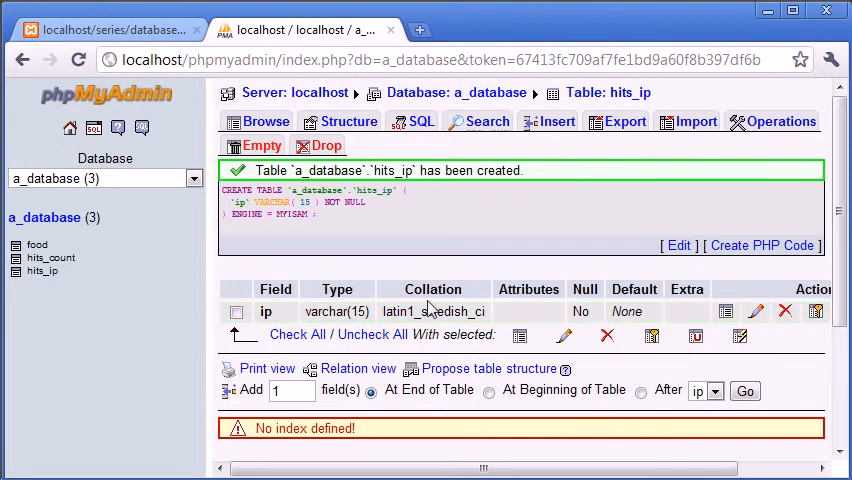
mouse_move(415, 412)
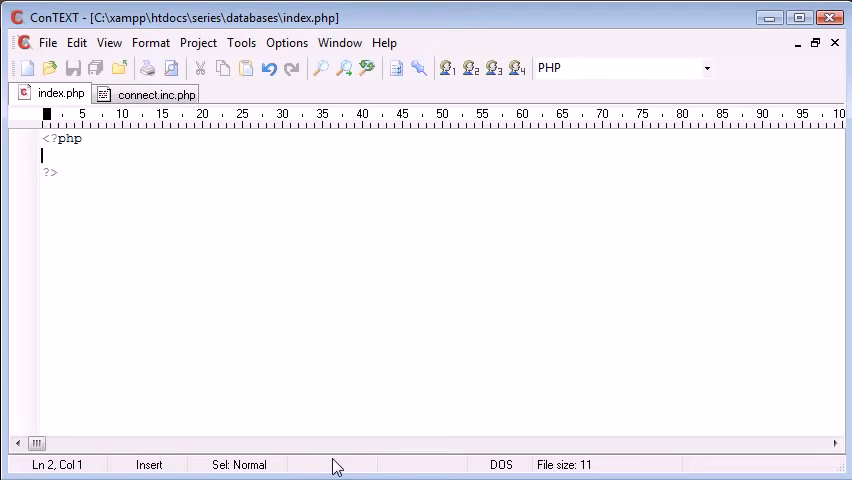
Step: Add require 'connect.inc.php'; under <?php and check the connect.inc.php file
text(require)
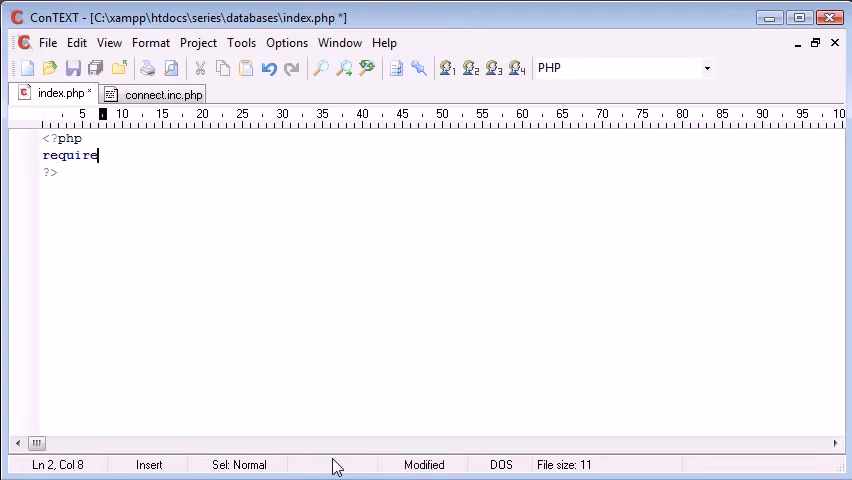
text('conne';)
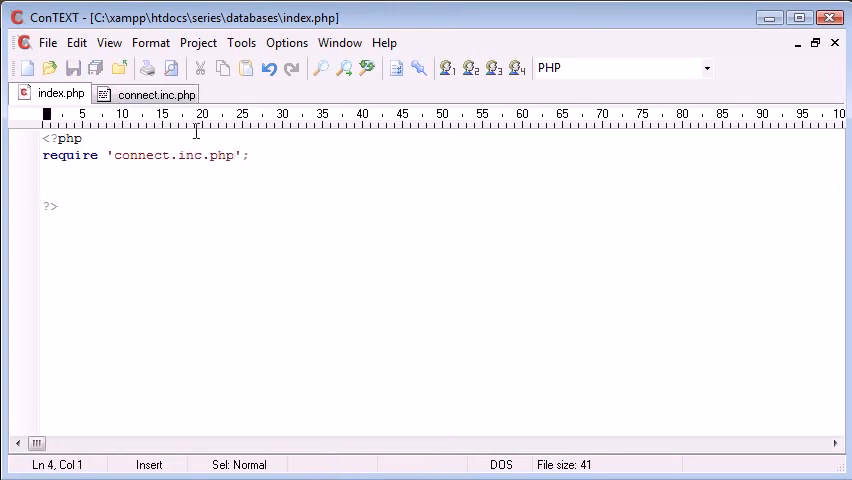
click(155, 93)
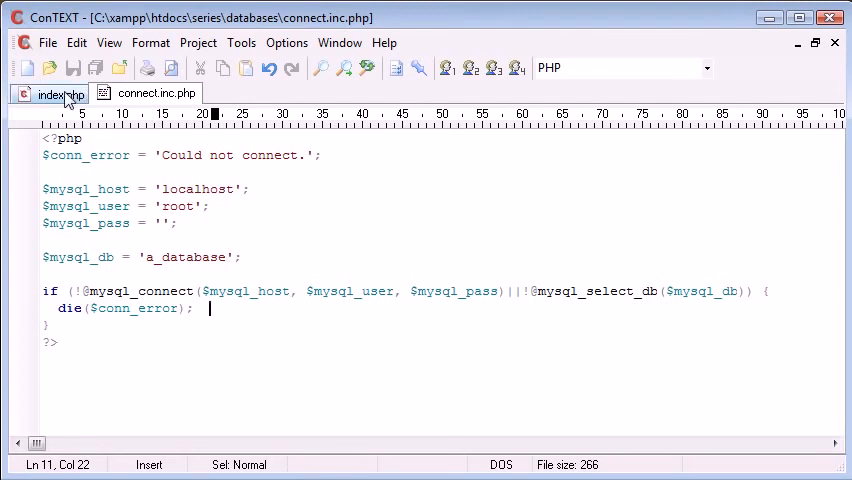
click(50, 93)
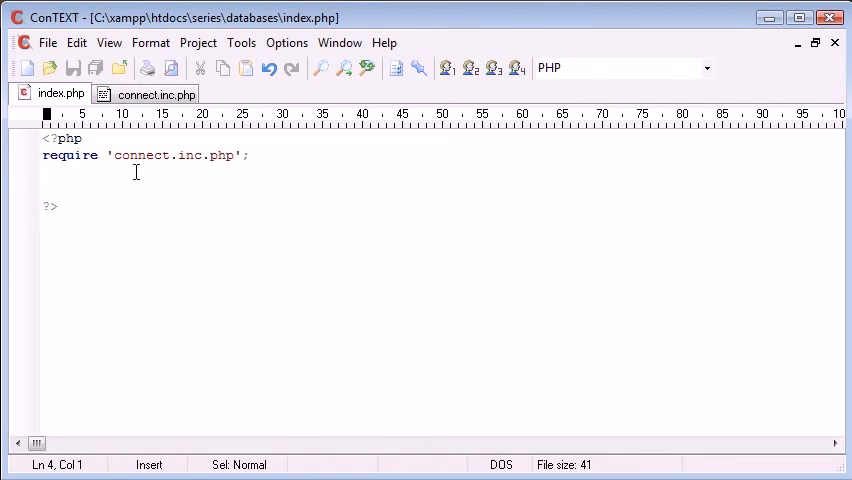
Step: Assign $_SERVER['REMOTE_ADDR'] to $user_ip and add an echo $user_ip; test line
click(42, 190)
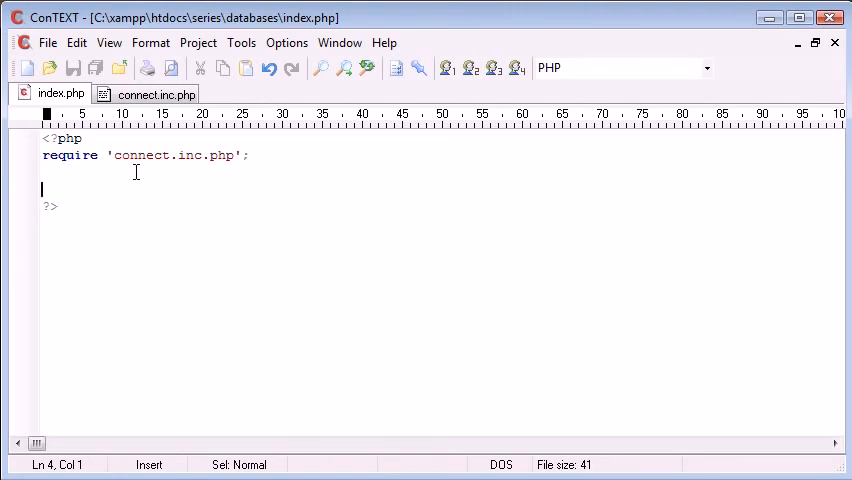
key(Up)
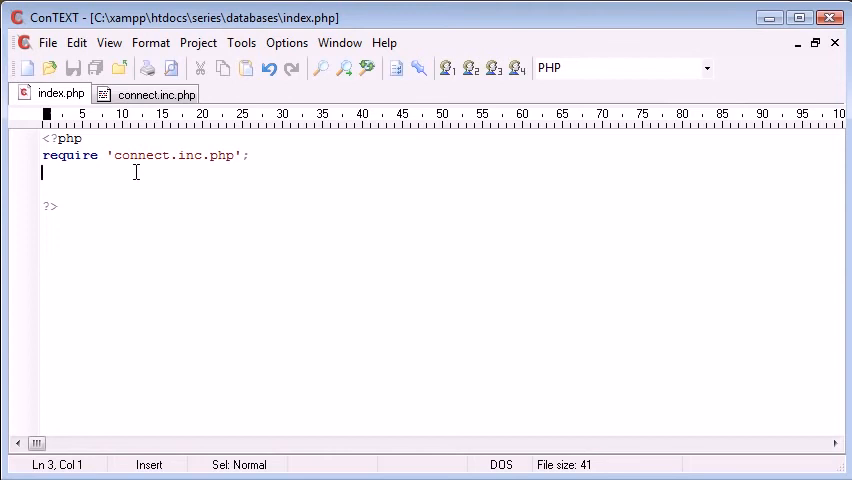
text($user_ip =)
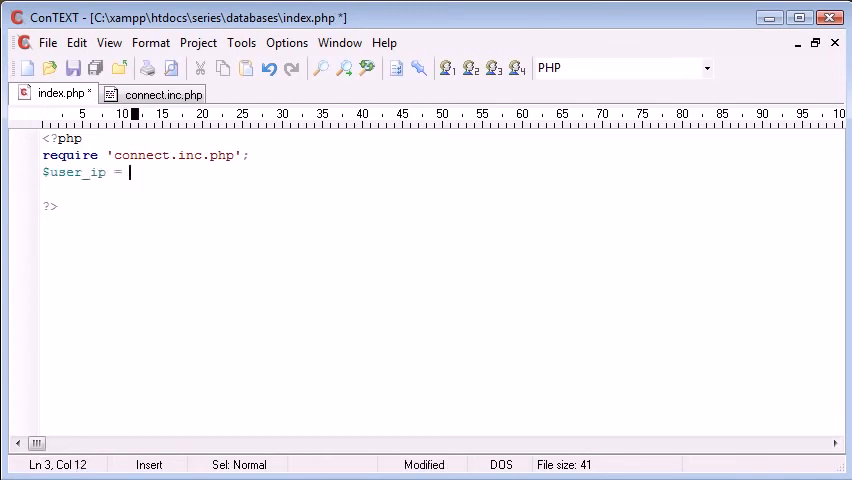
text($_SERVER['REM'];)
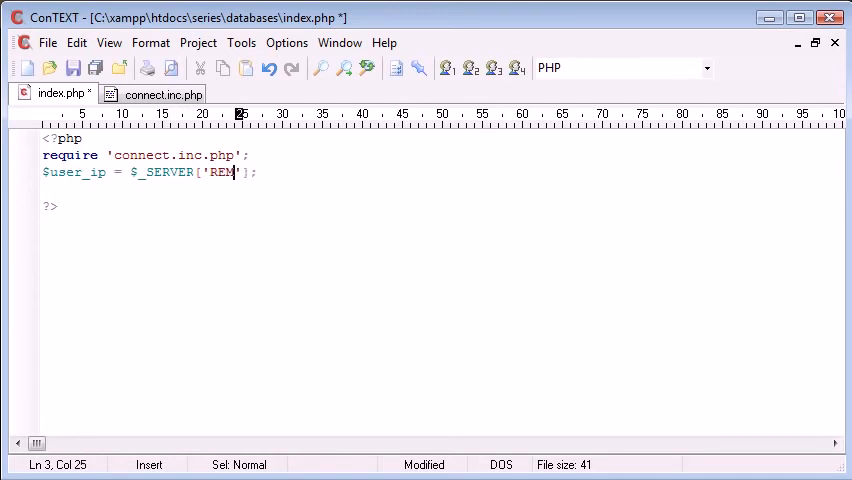
text(OTE_ADDR)
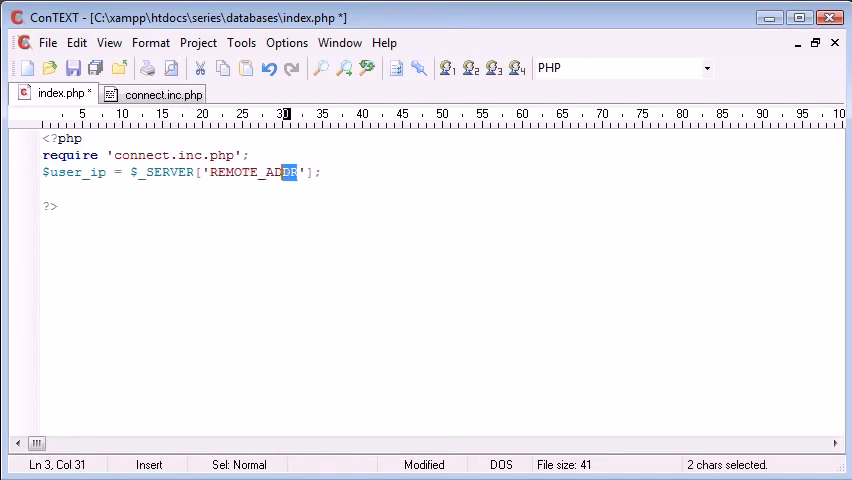
triple_click(180, 172)
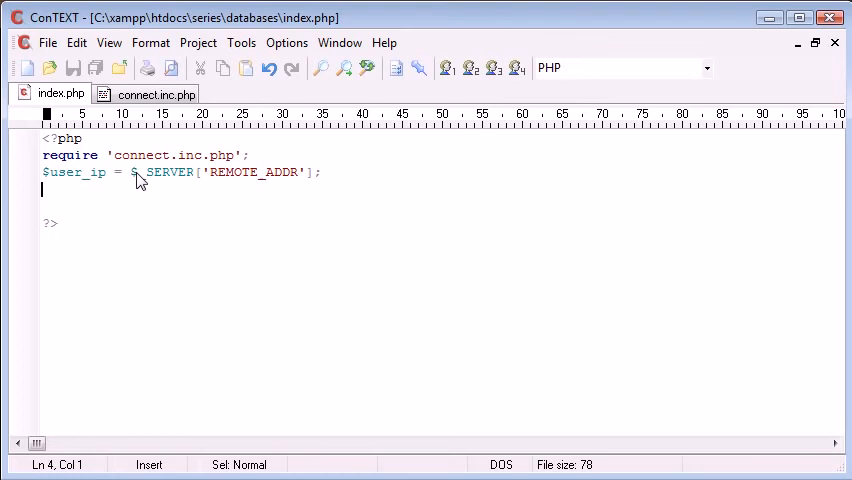
key(Return)
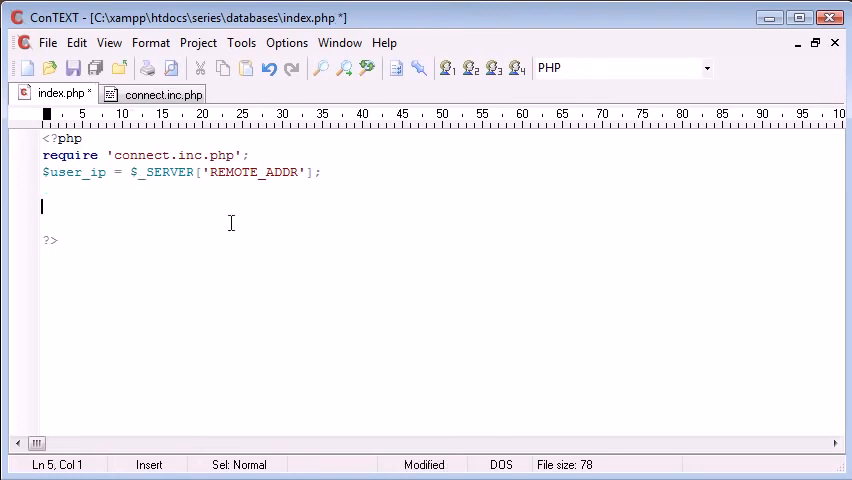
text(echo $us)
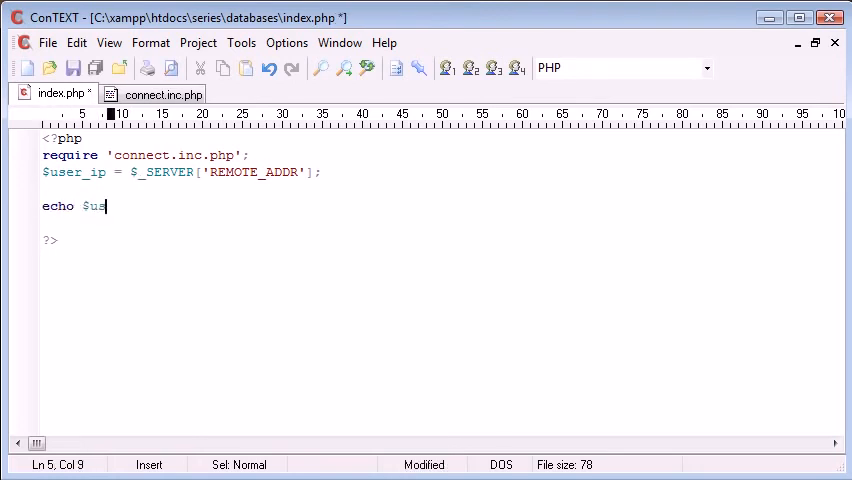
text(er_ip;)
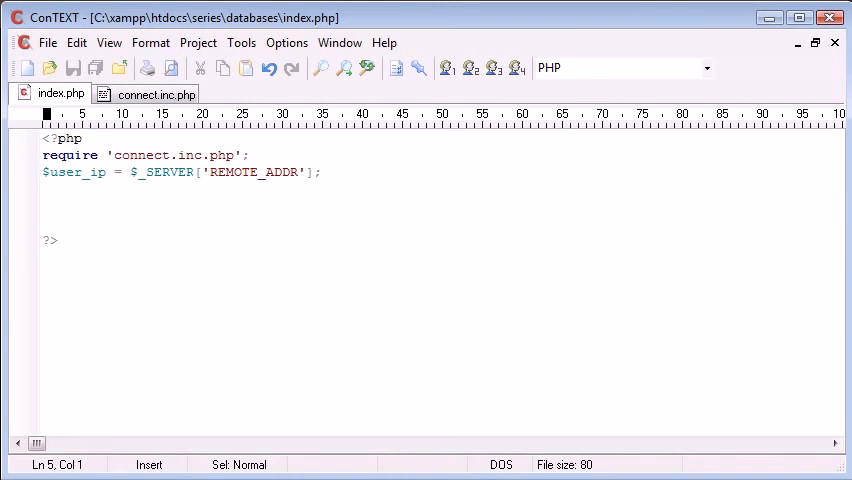
Step: Declare the function ip_exists($ip) below the $user_ip line
text(functio)
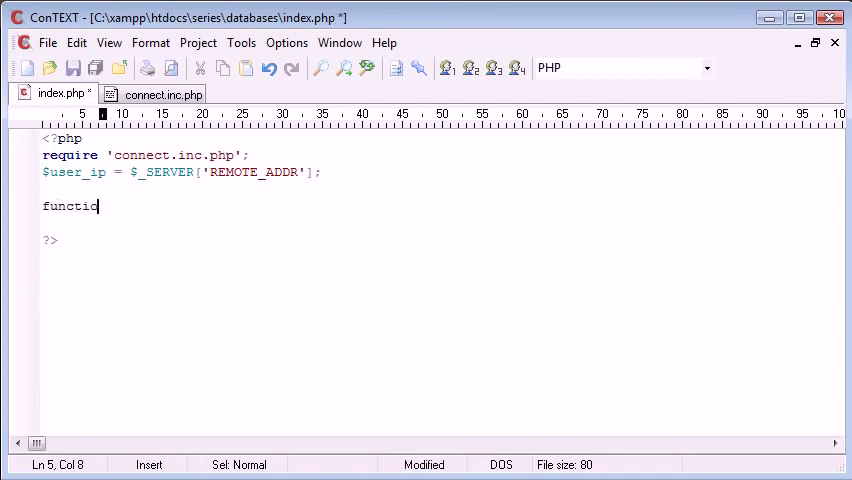
text(n)
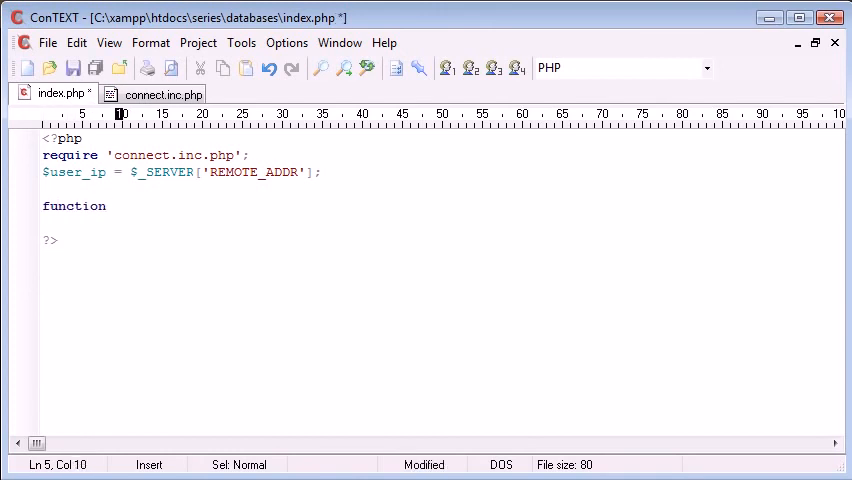
text(ip_exis)
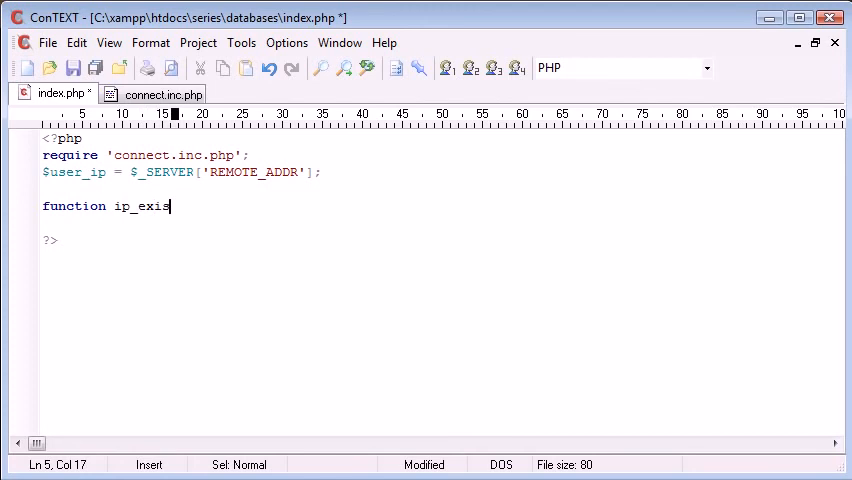
text(ts() {)
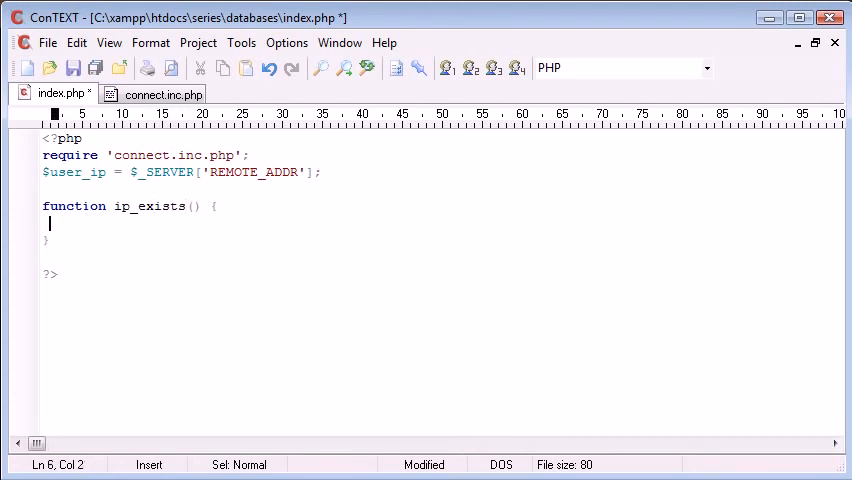
text($ip)
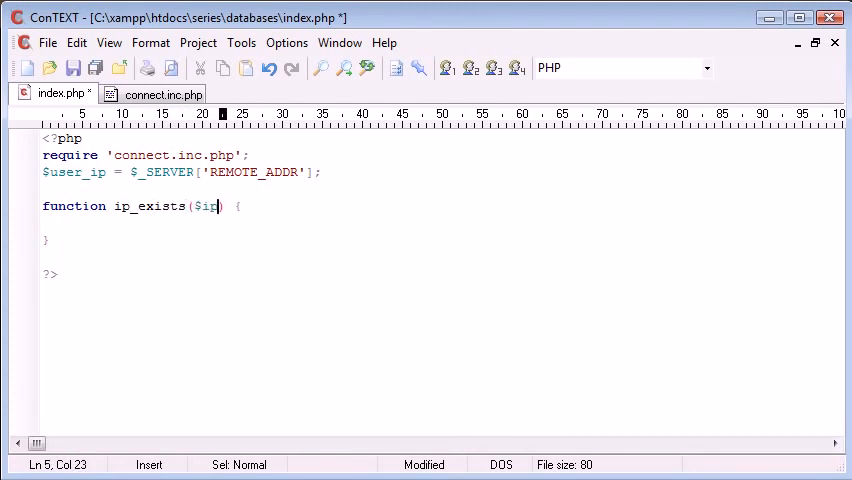
key(Enter)
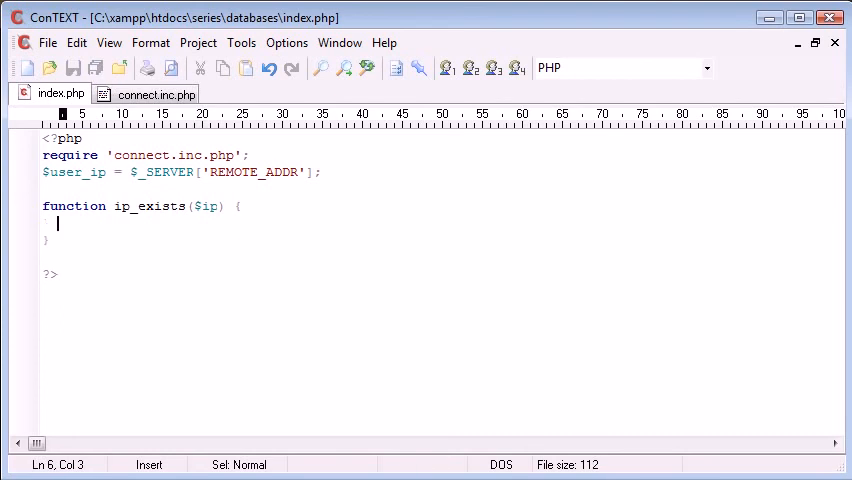
Step: Add a test call to ip_exists with a '127.0.' address below it
key(Return)
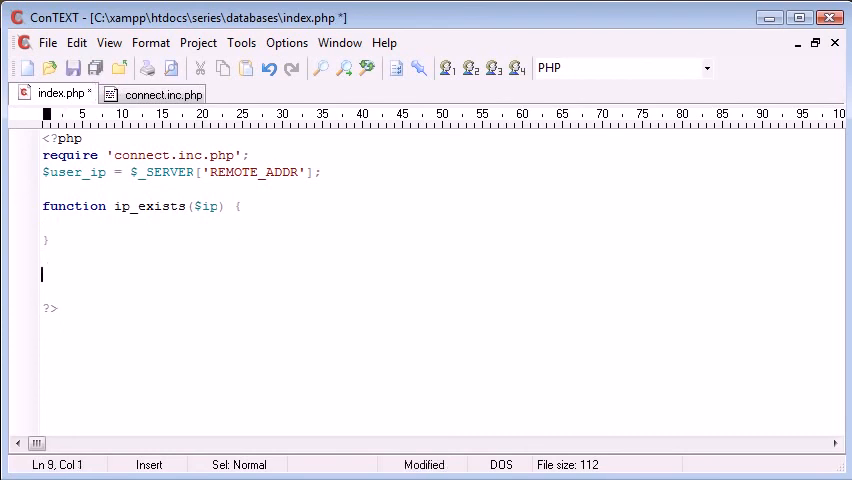
text(ip_exists)
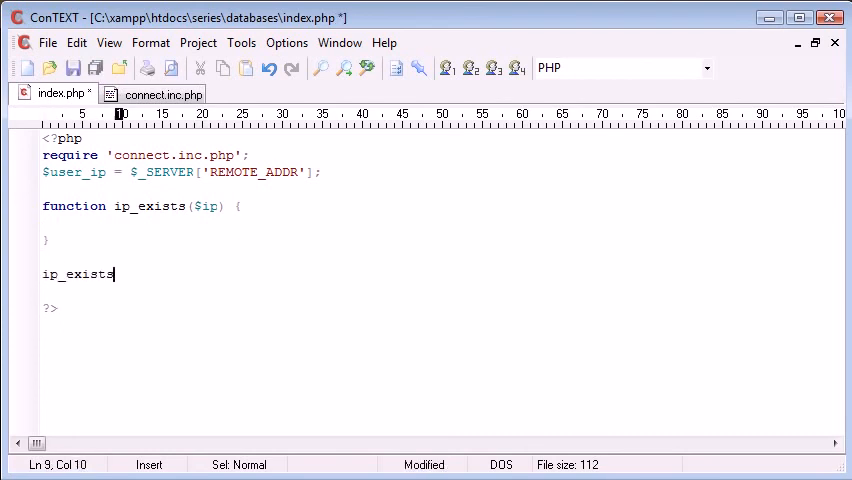
text(();)
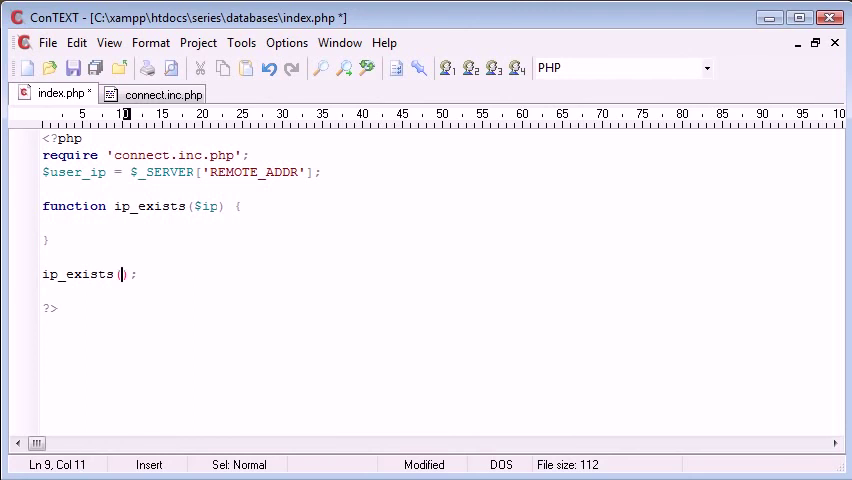
text('127.0.)
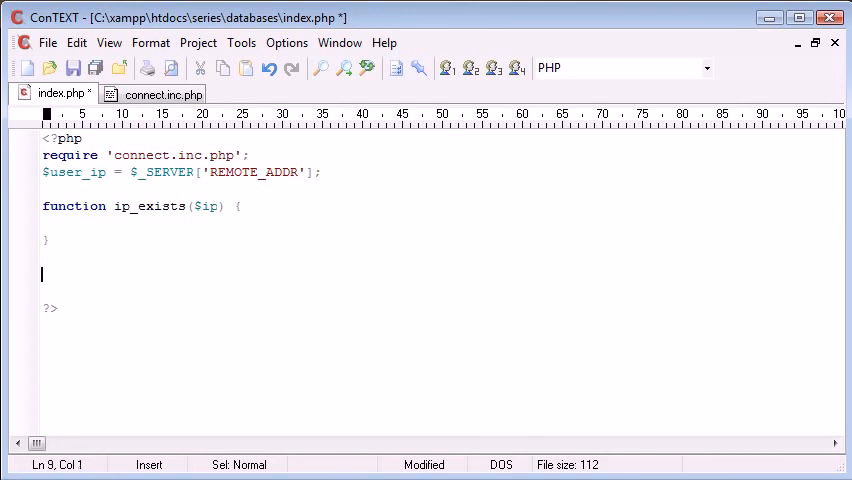
Step: Add an empty update_count() function and save index.php
text(functi)
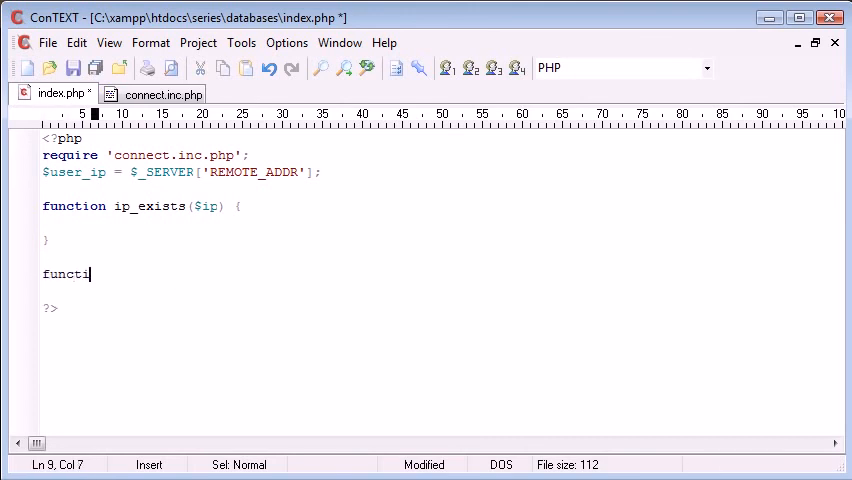
text(on)
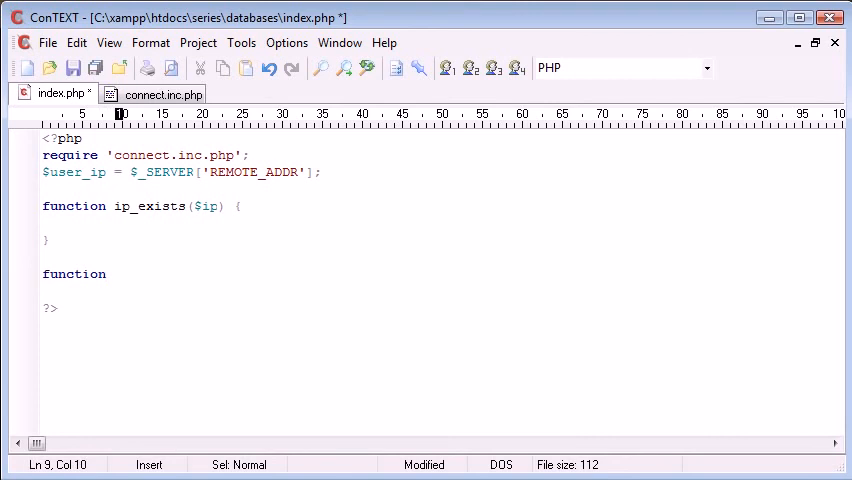
text(update_co)
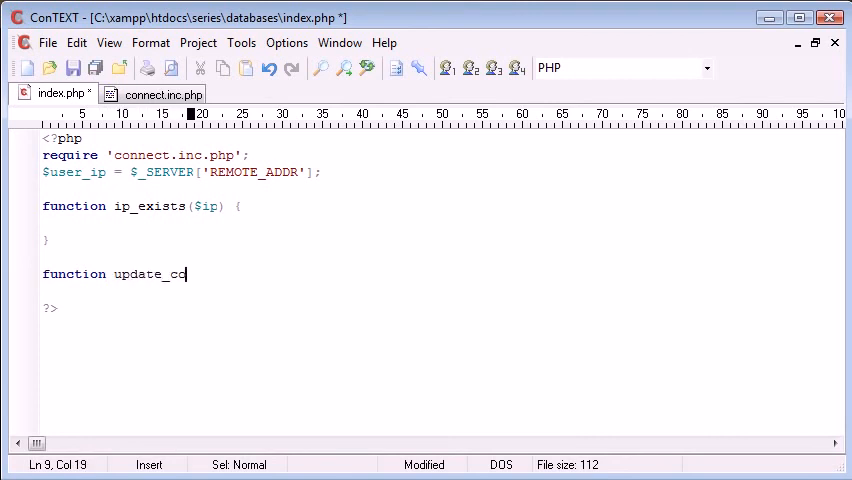
text(unt() {)
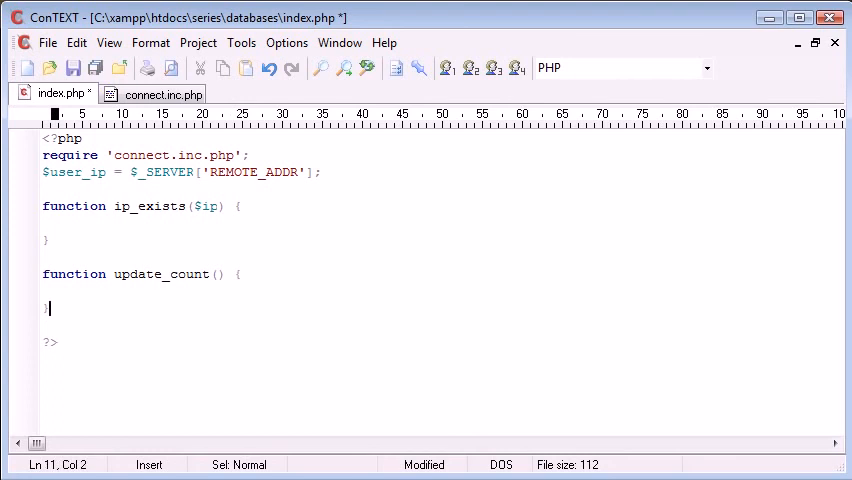
click(222, 274)
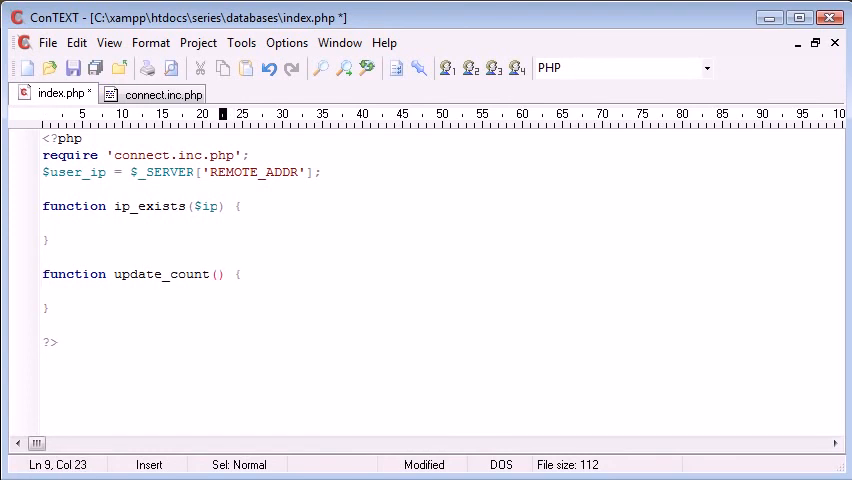
key(ctrl+s)
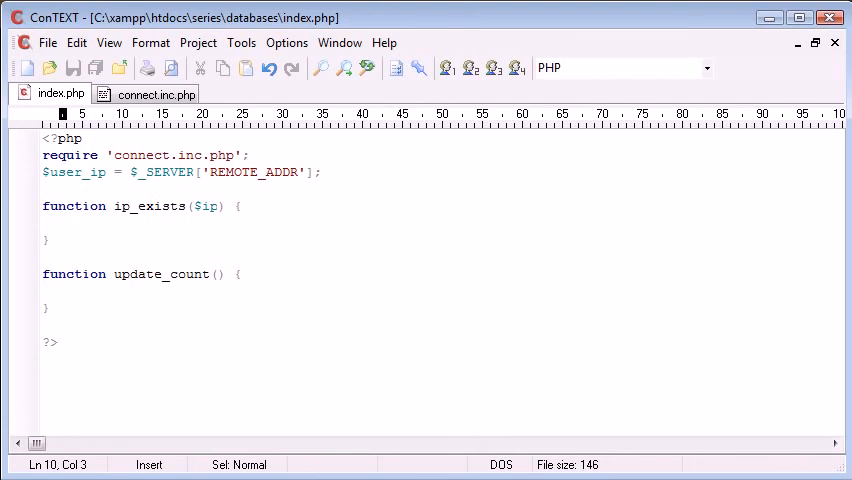
mouse_move(76, 214)
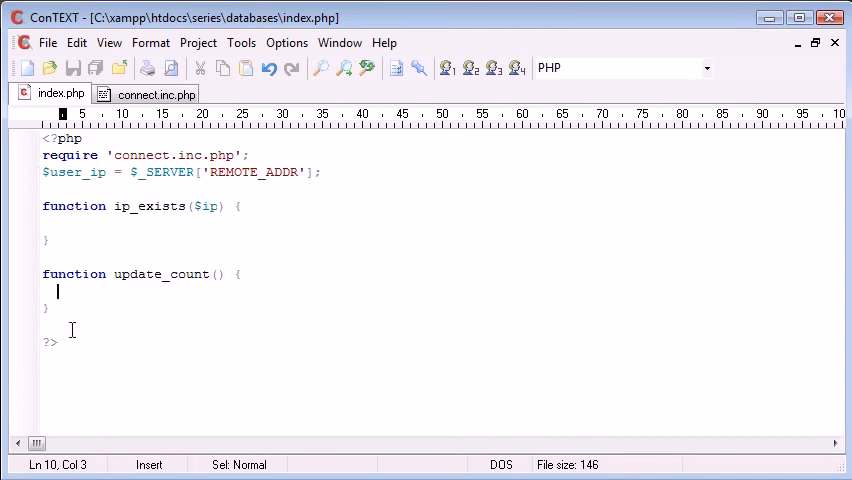
Step: Inside ip_exists, declare global $user_ip; and echo $user_ip;, saving midway
text(g1)
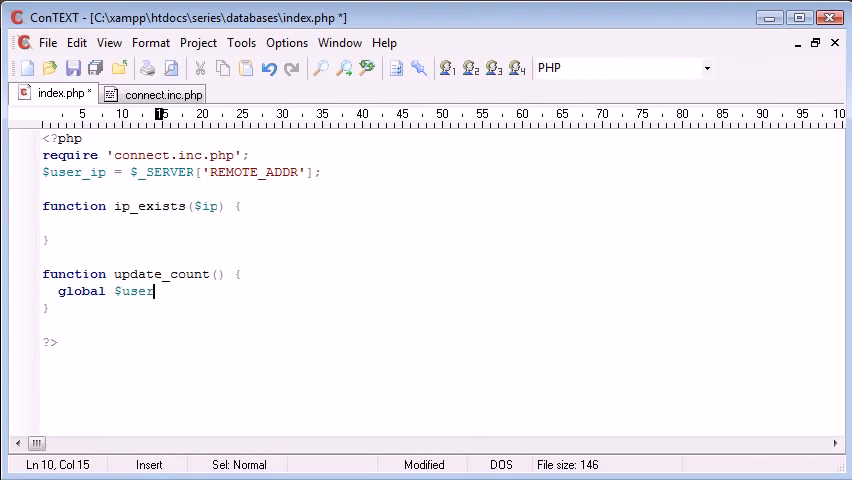
text(_ip;)
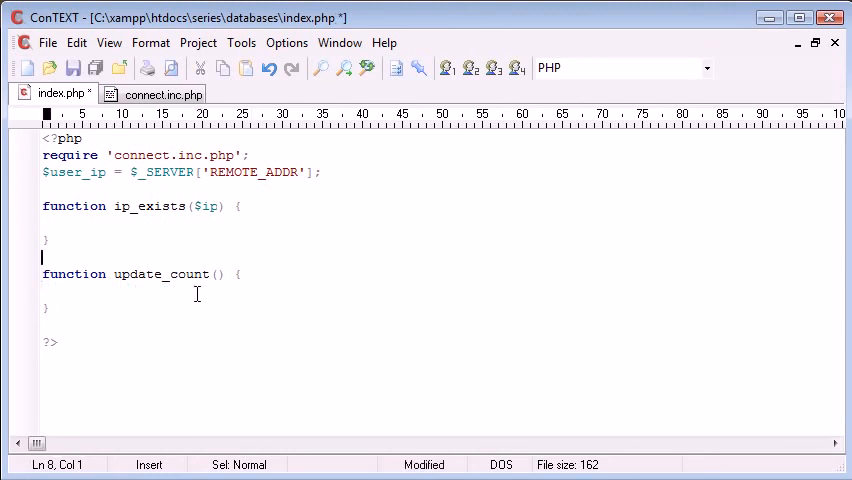
text(global $user_ip;)
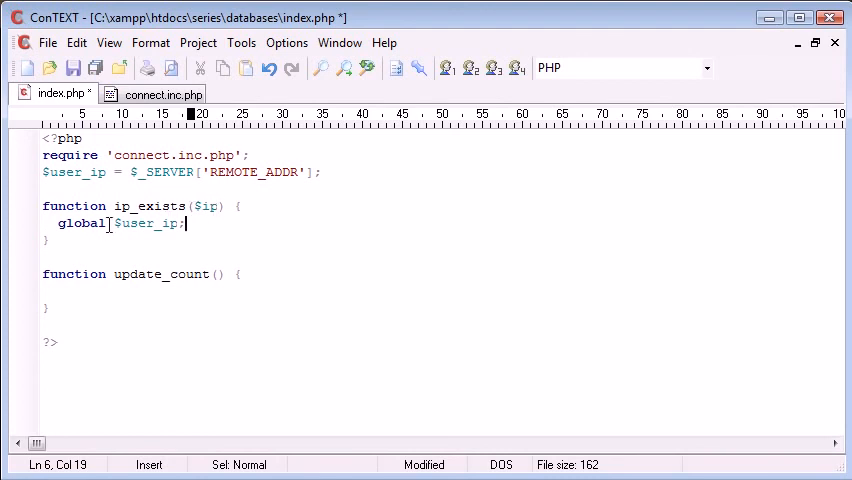
mouse_move(120, 171)
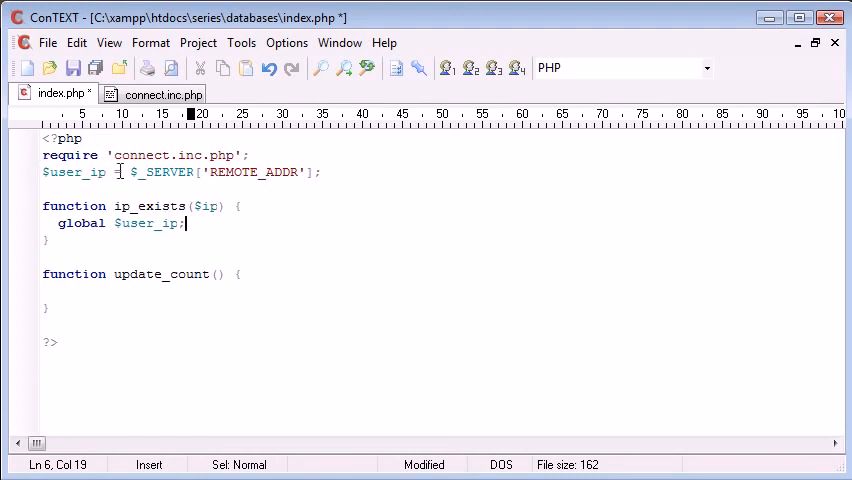
key(Ctrl+s)
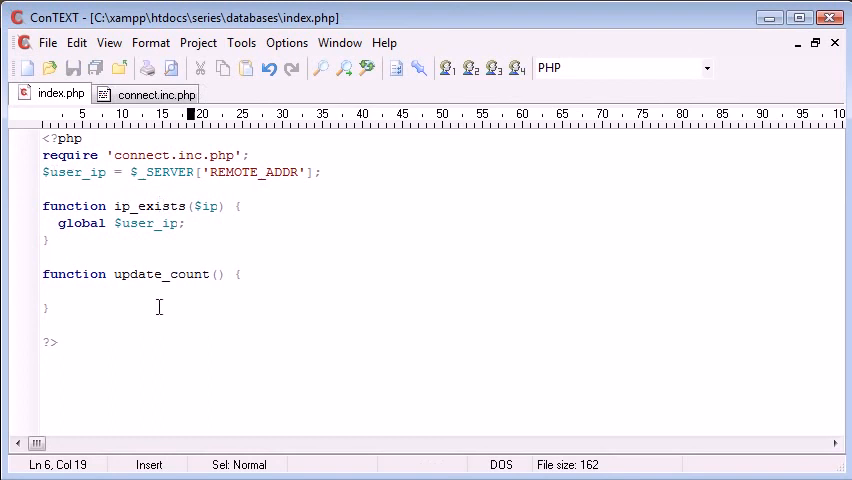
text(echo $user_ip;)
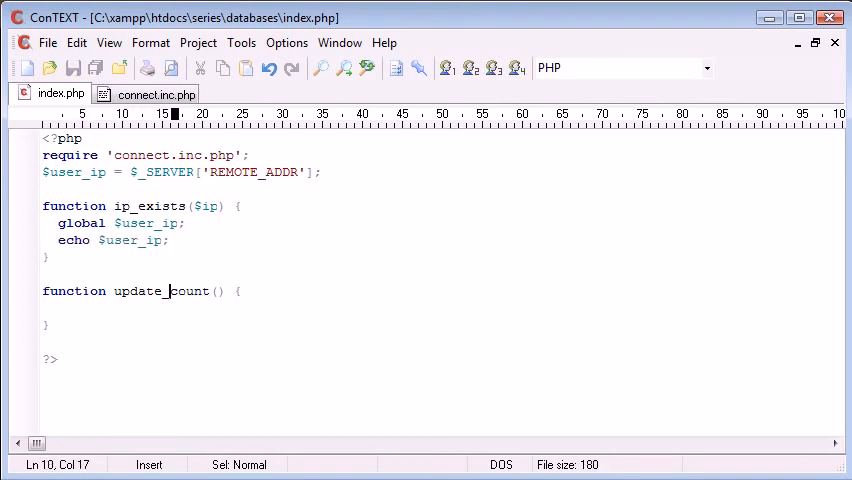
key(enter)
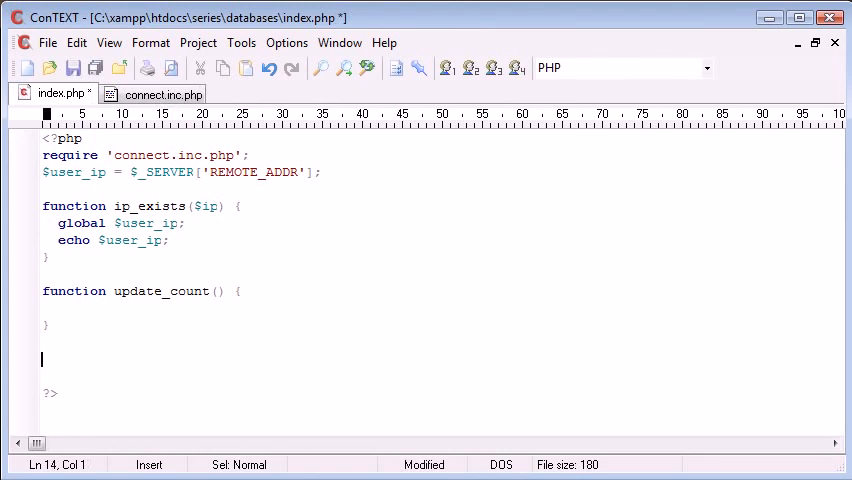
Step: Add the test call ip_exists('1'); before ?>, retype 'global $user_ip', and save index.php
text(ip_exists('1');)
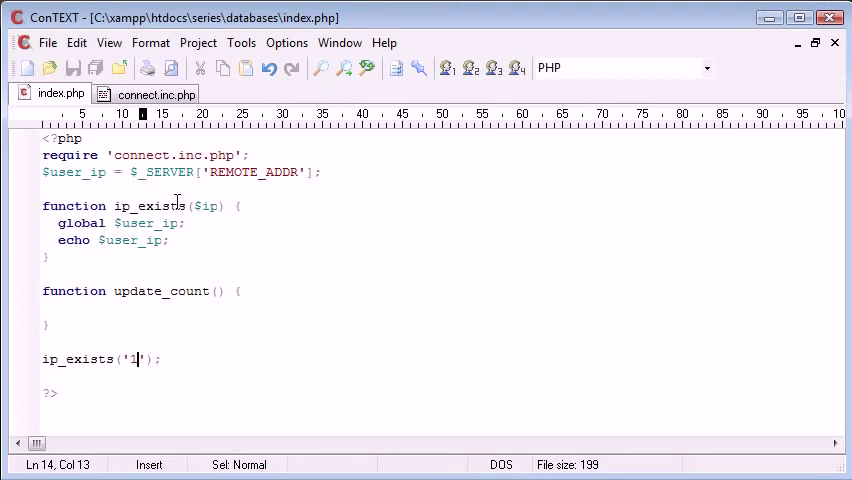
click(187, 223)
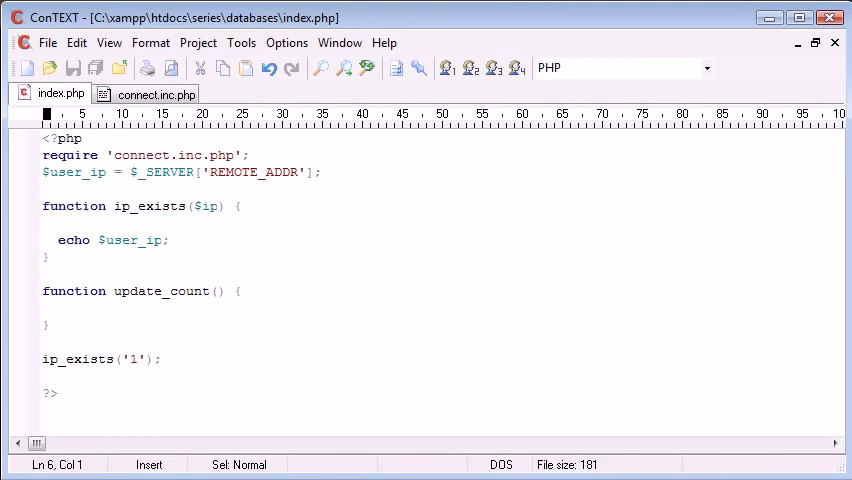
text(global $user_ip;)
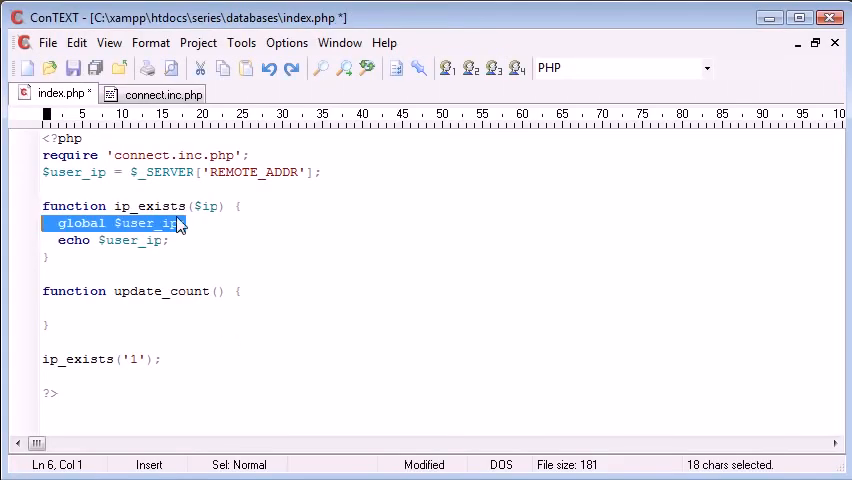
key(ctrl+s)
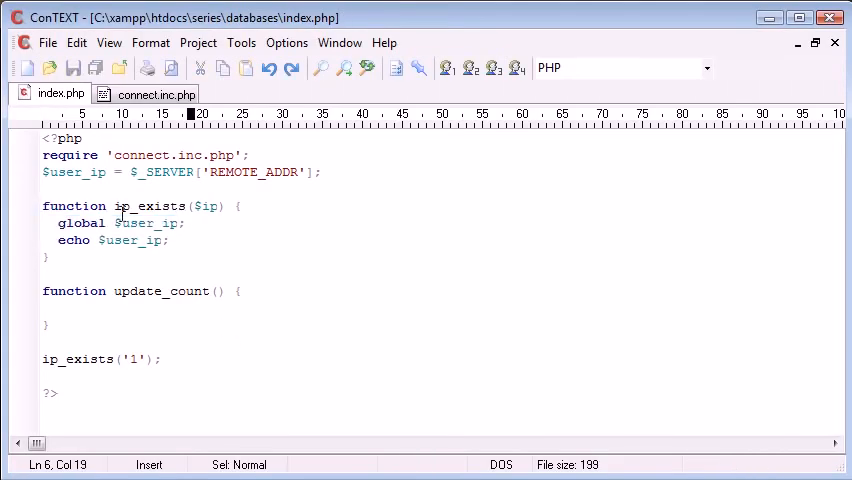